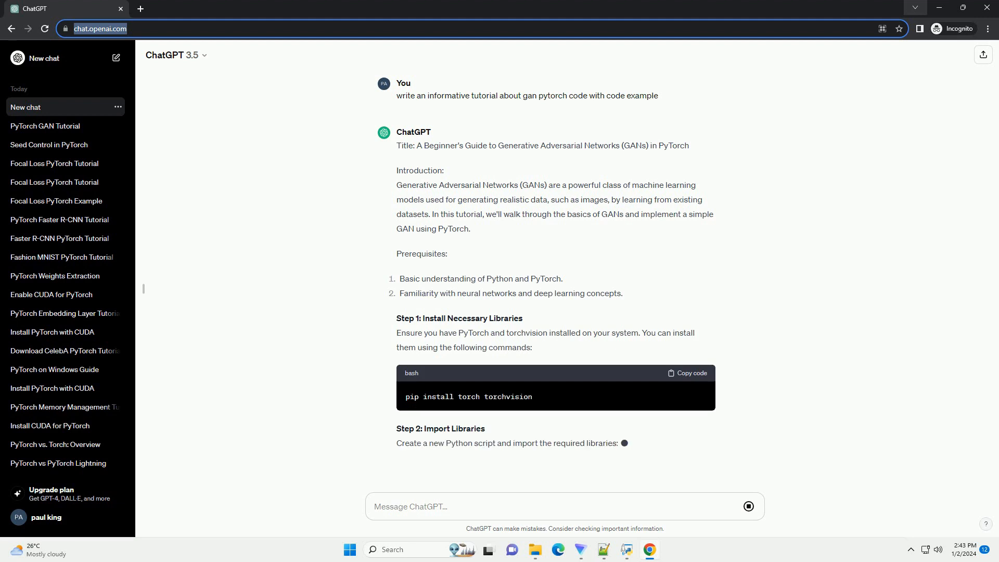
scroll(down, 3)
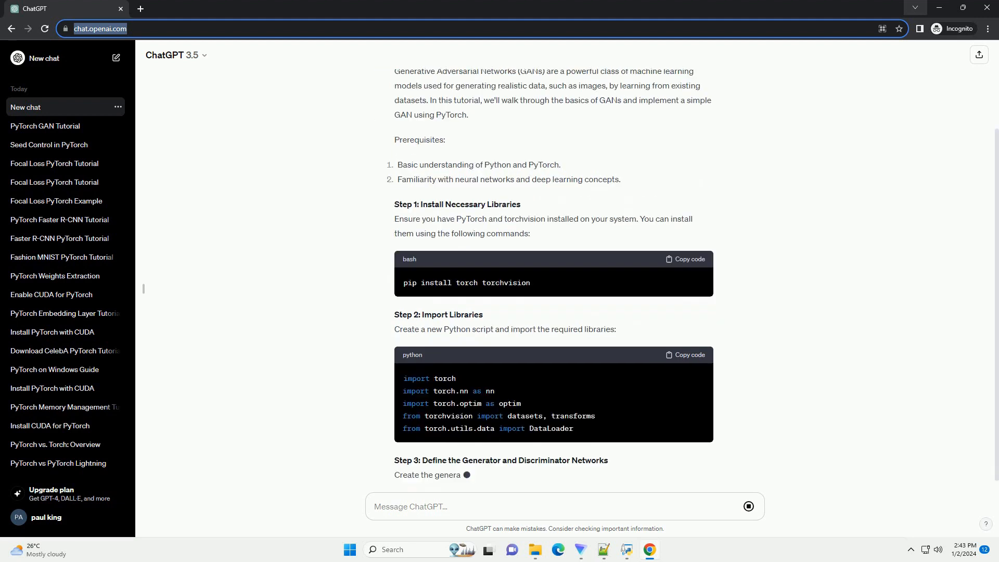
scroll(down, 3)
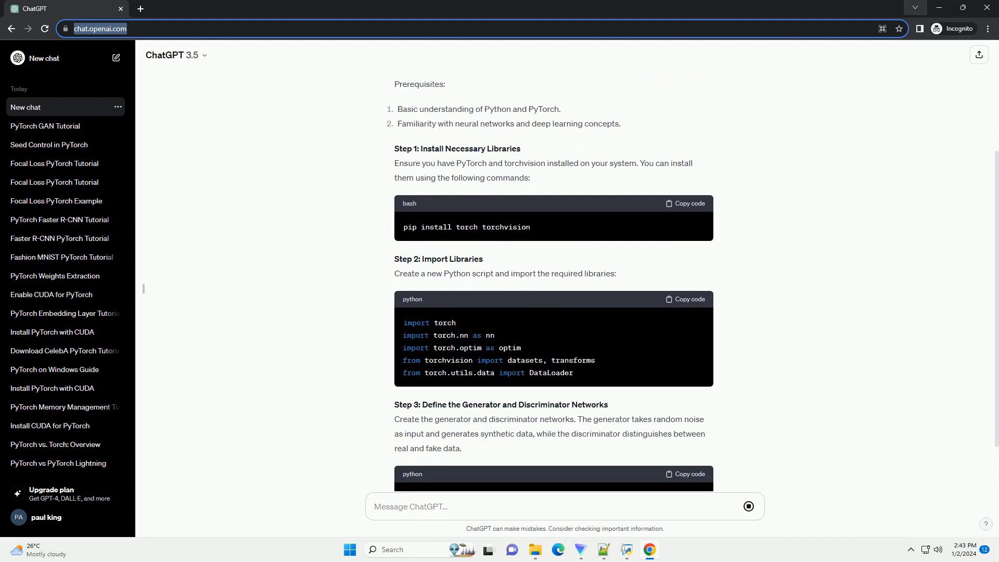
scroll(down, 3)
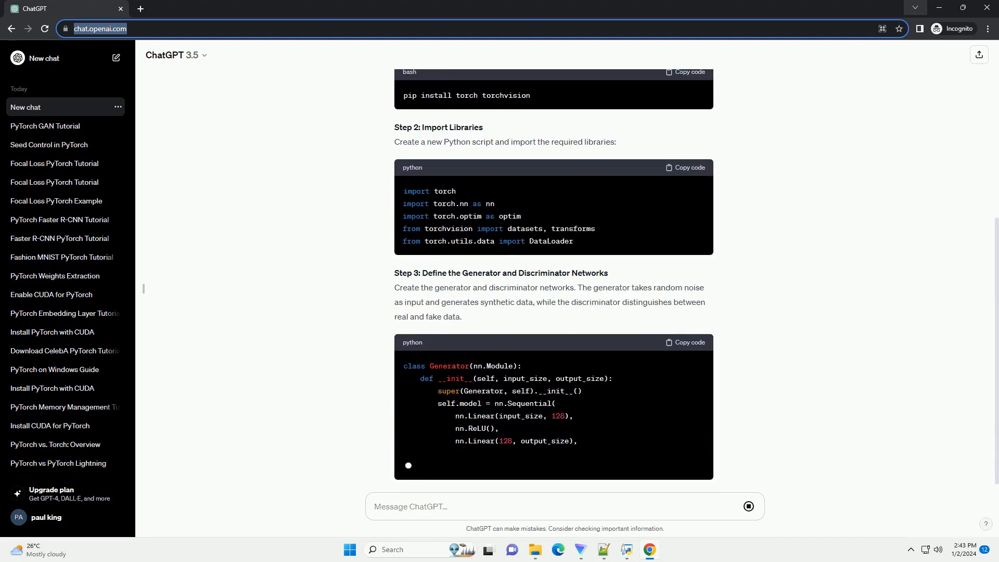
scroll(down, 3)
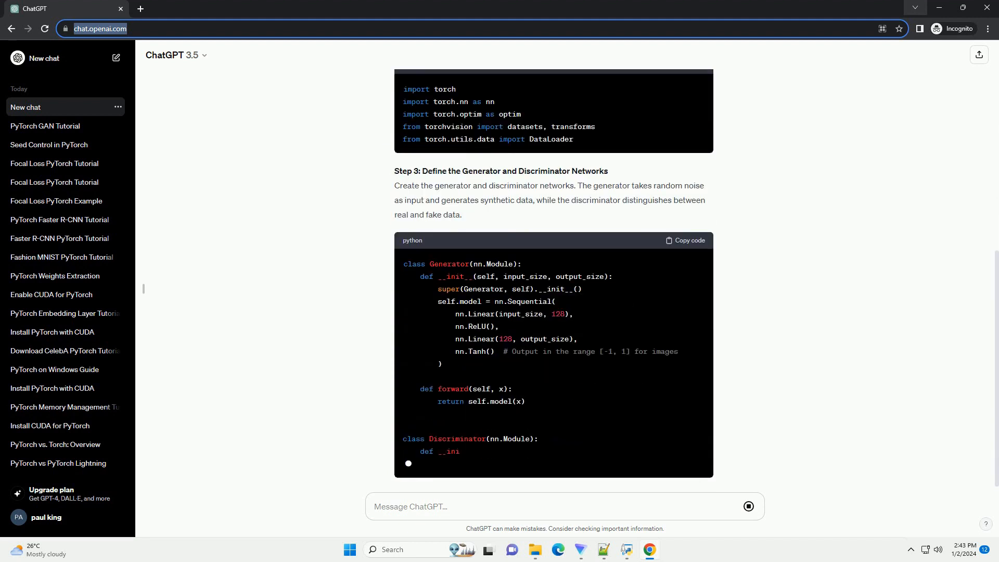
scroll(down, 3)
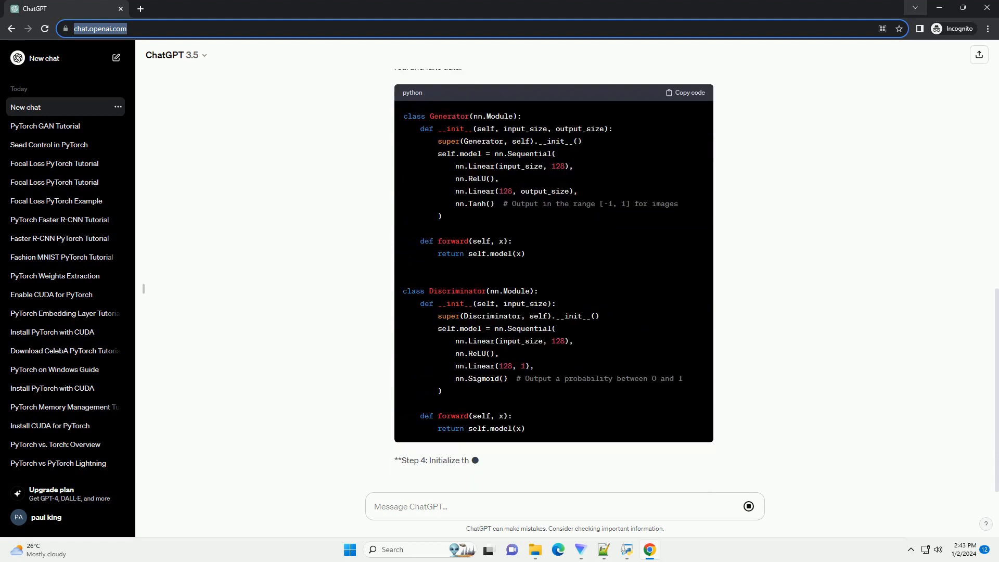
scroll(down, 3)
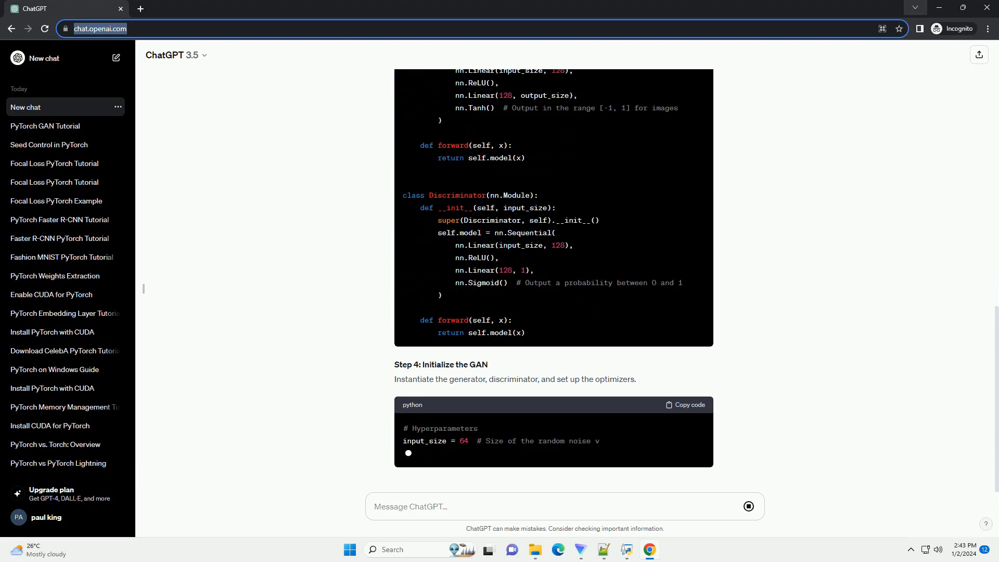
scroll(down, 3)
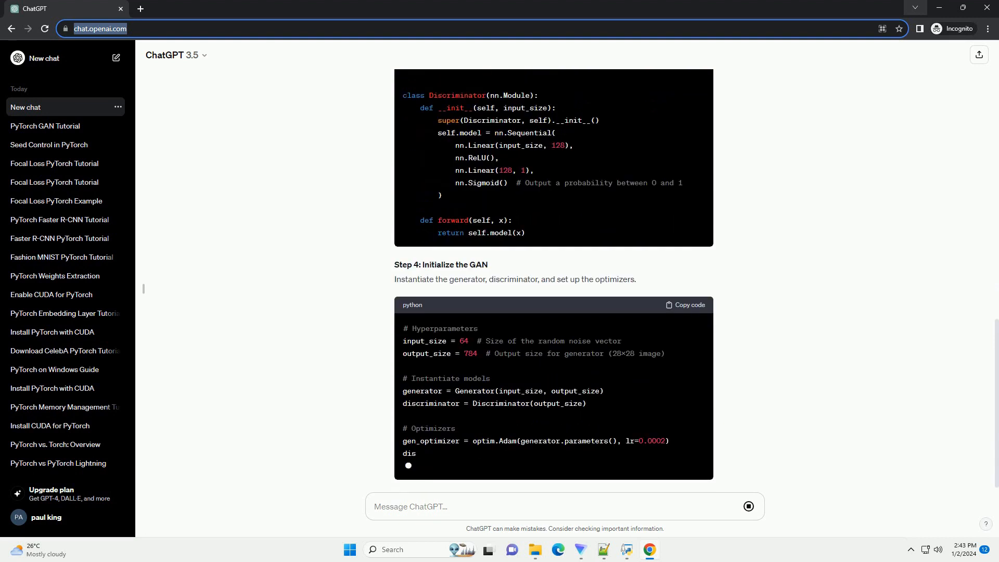
scroll(down, 3)
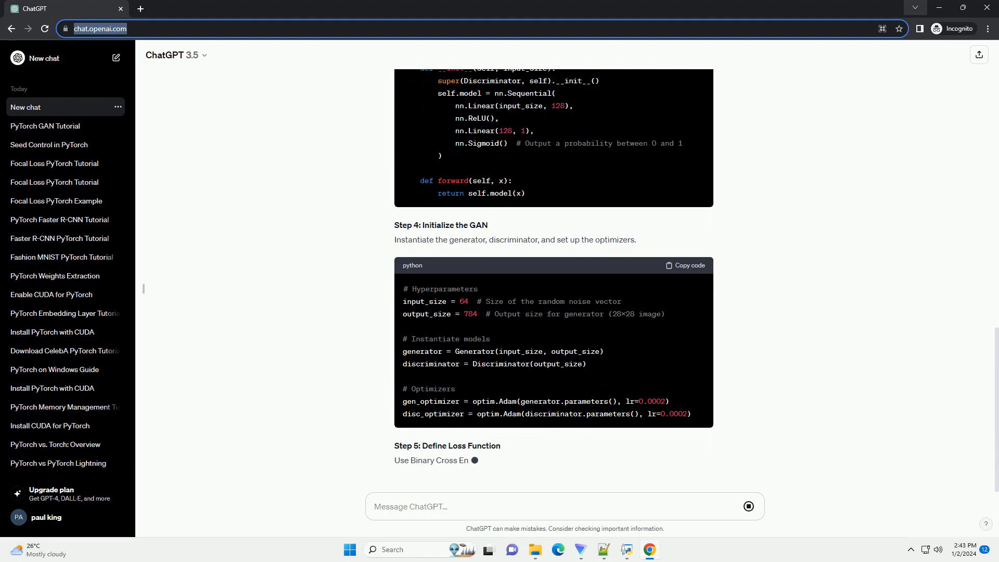
scroll(down, 3)
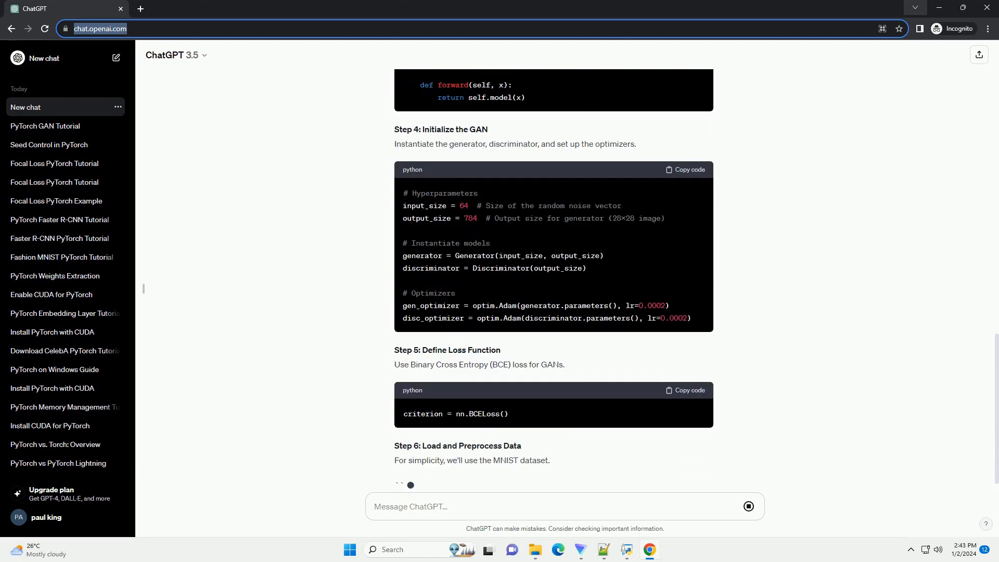
scroll(down, 3)
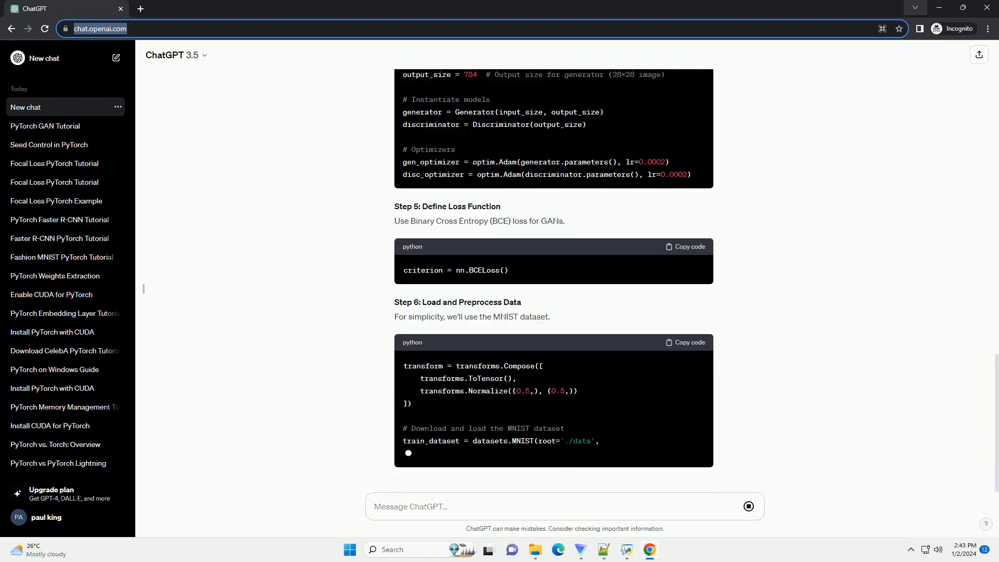
scroll(down, 3)
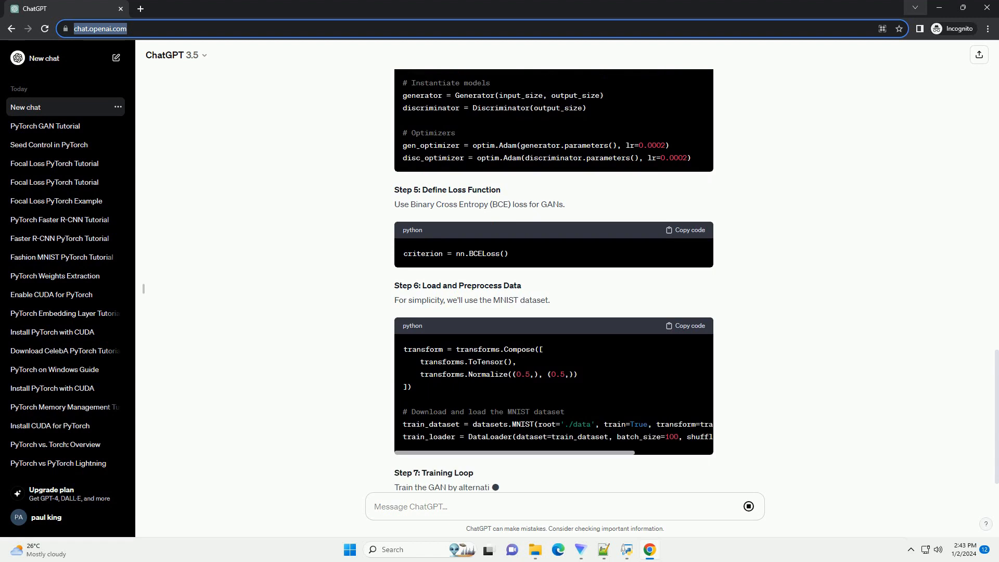
scroll(down, 3)
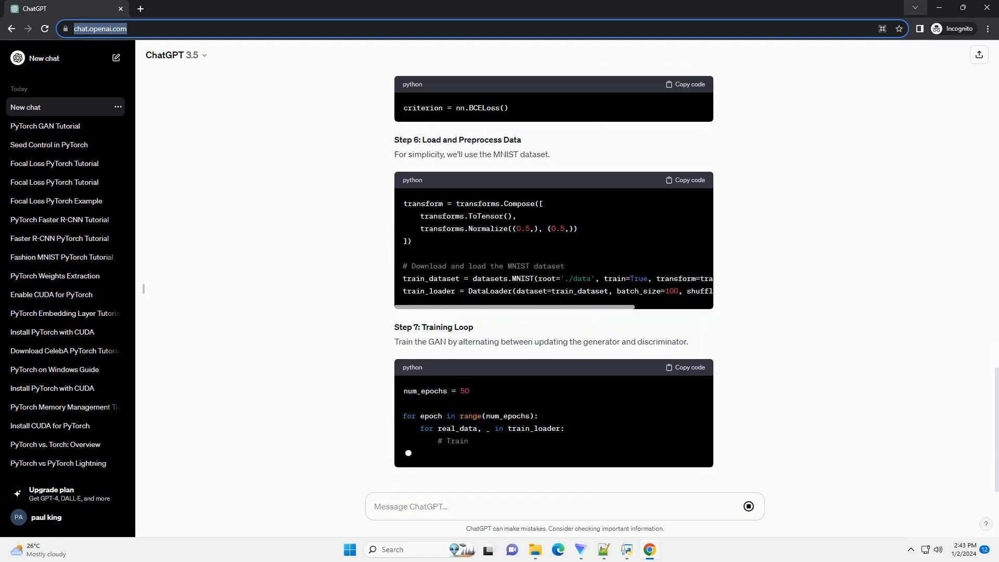
scroll(down, 3)
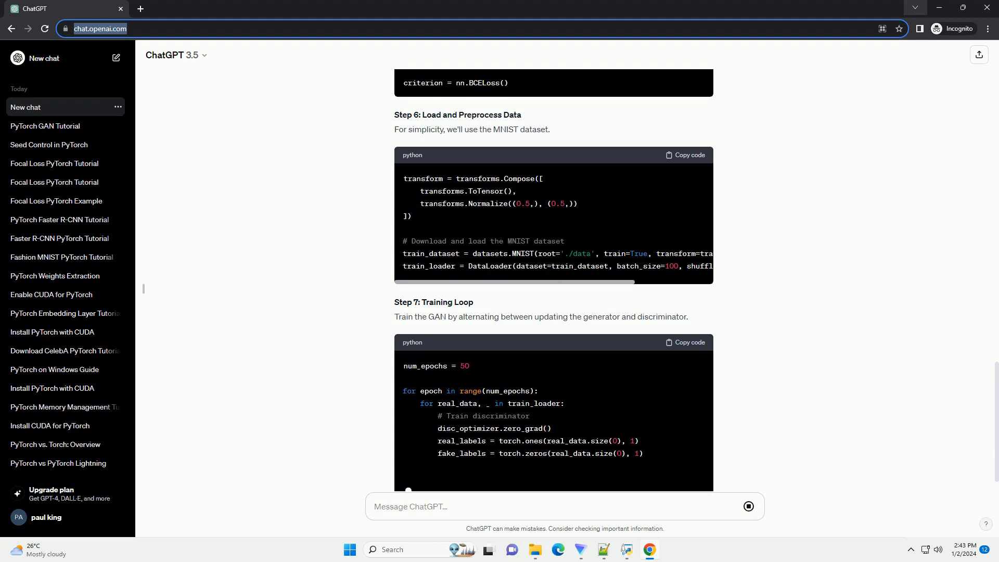
scroll(down, 3)
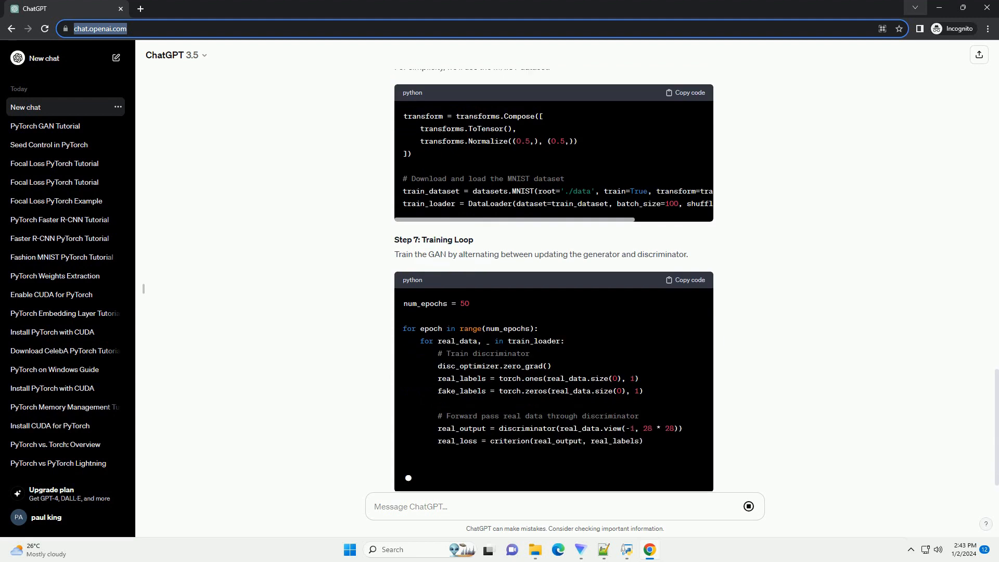
scroll(down, 3)
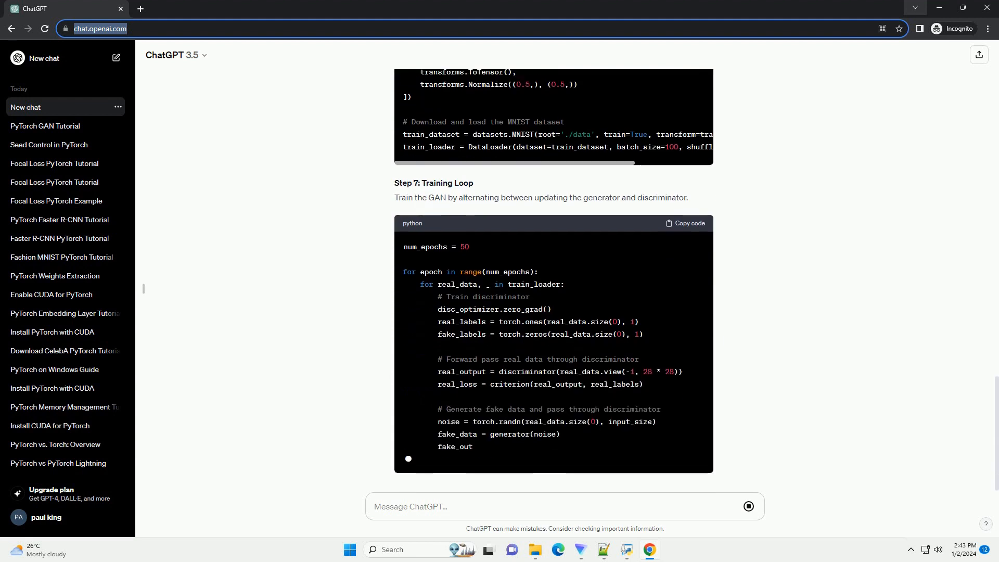
scroll(down, 3)
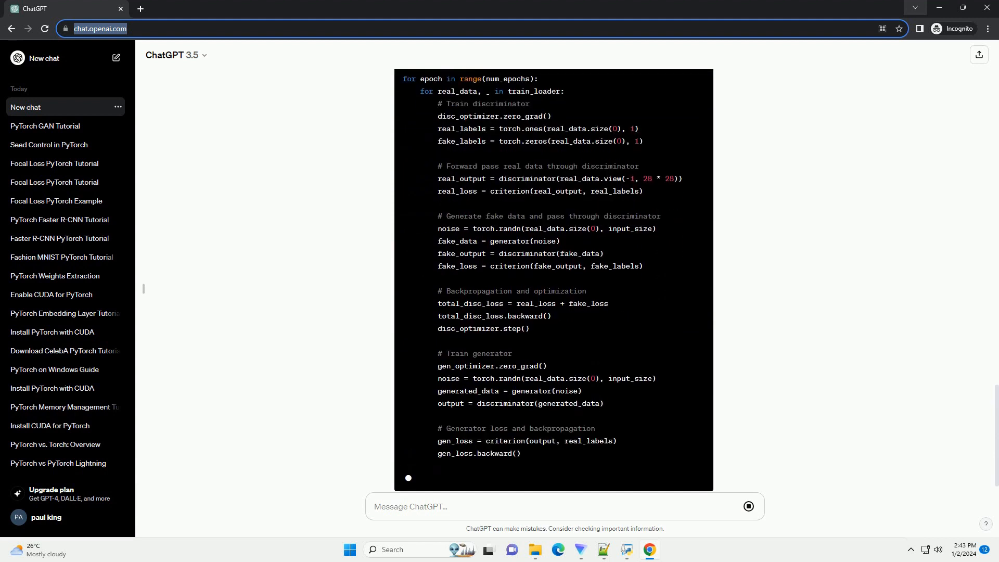
scroll(down, 3)
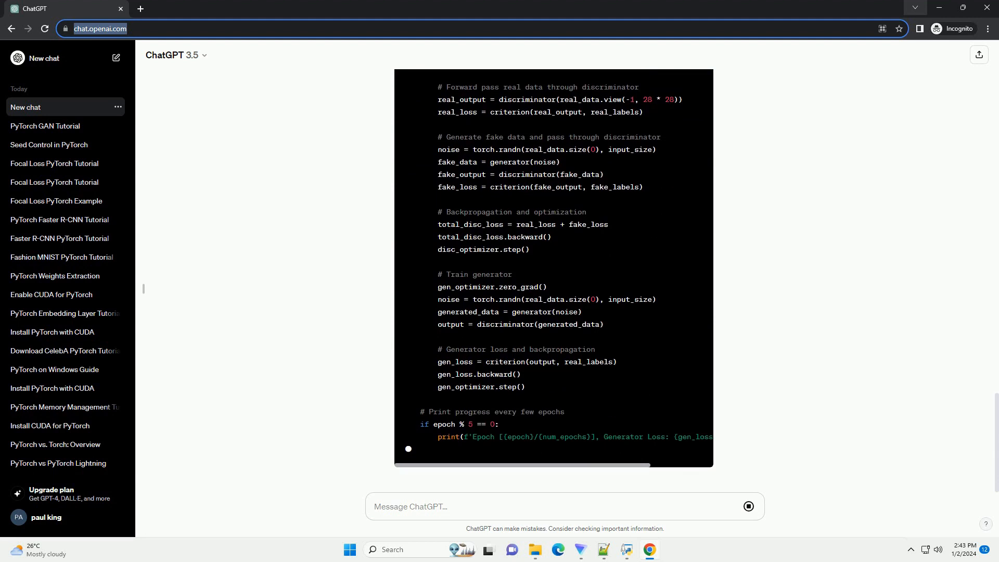
scroll(down, 3)
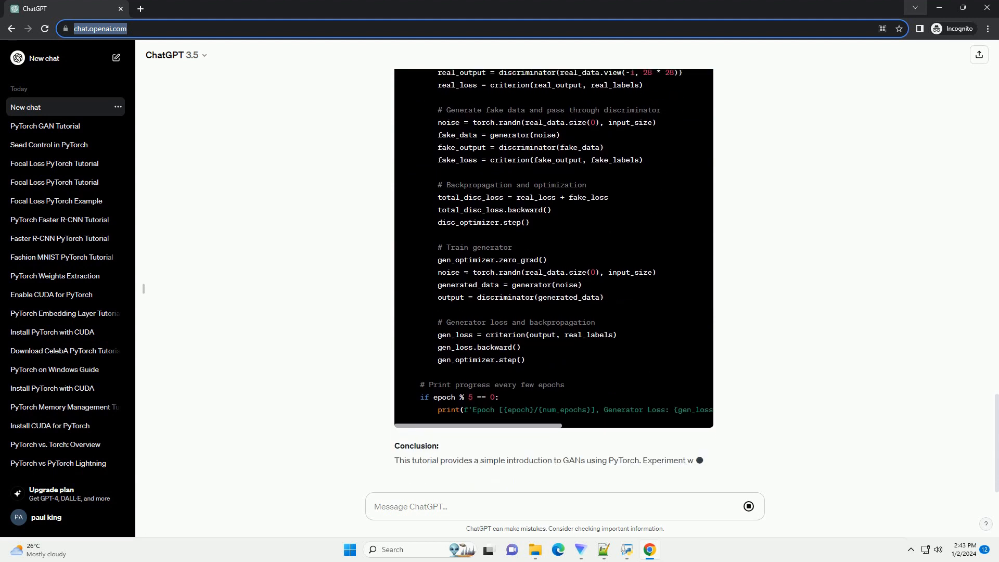
scroll(down, 3)
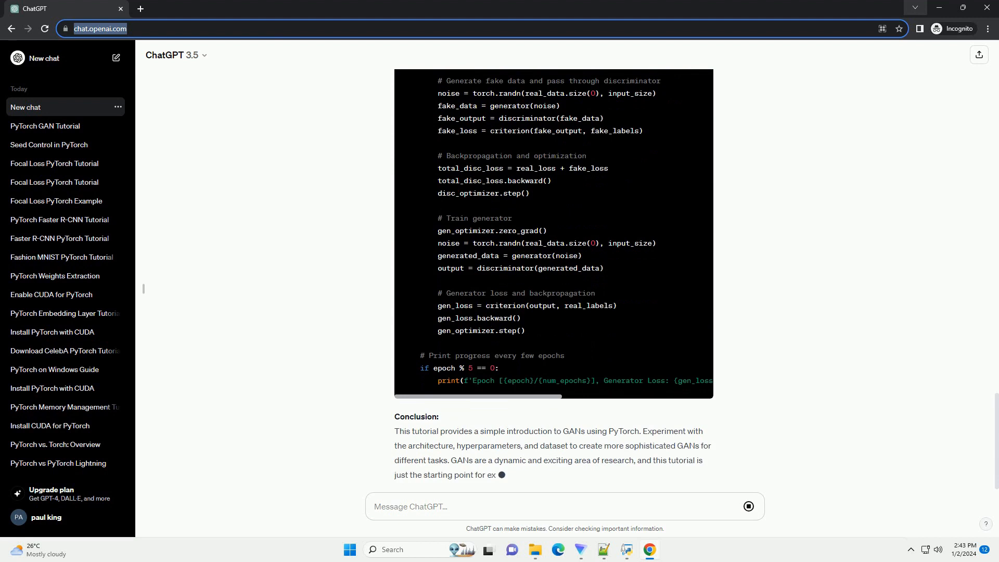